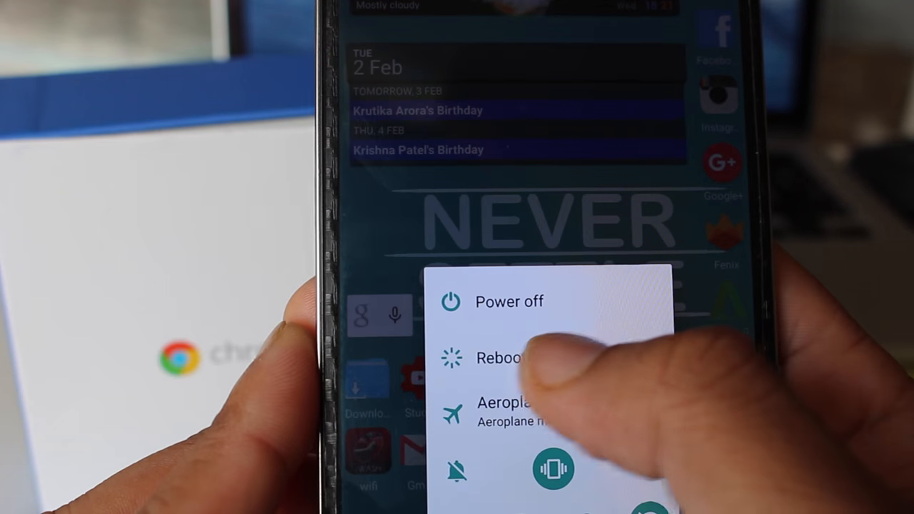
- Restart the phone into TWRP recovery and reach Backup with Boot, System and Data selected
left_click(502, 357)
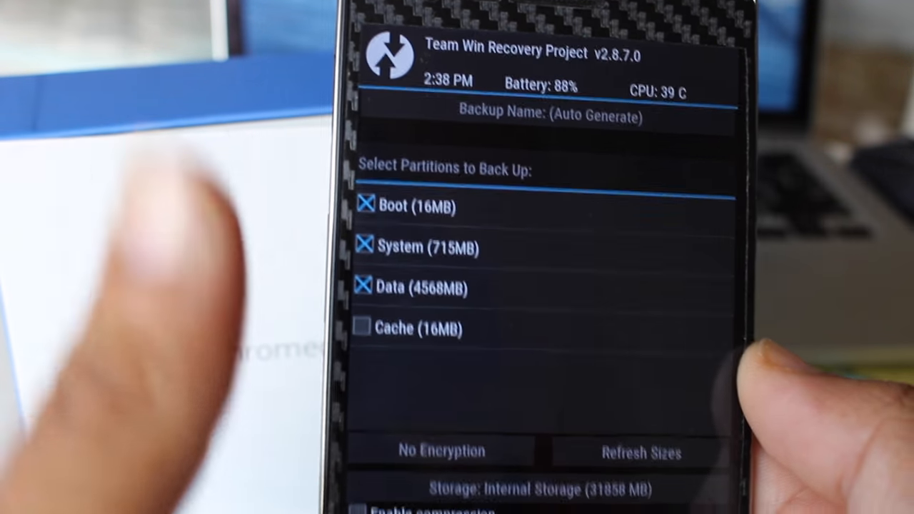
- Leave the backup screen and return to the TWRP main menu
scroll("down", 3)
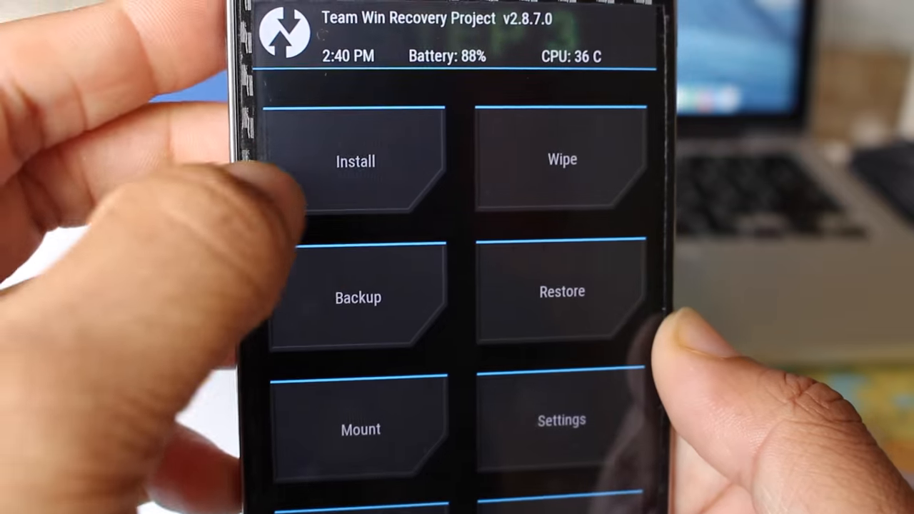
- Install the OxygenOS 2.1.4 zip and reboot to the Android Welcome screen
left_click(354, 160)
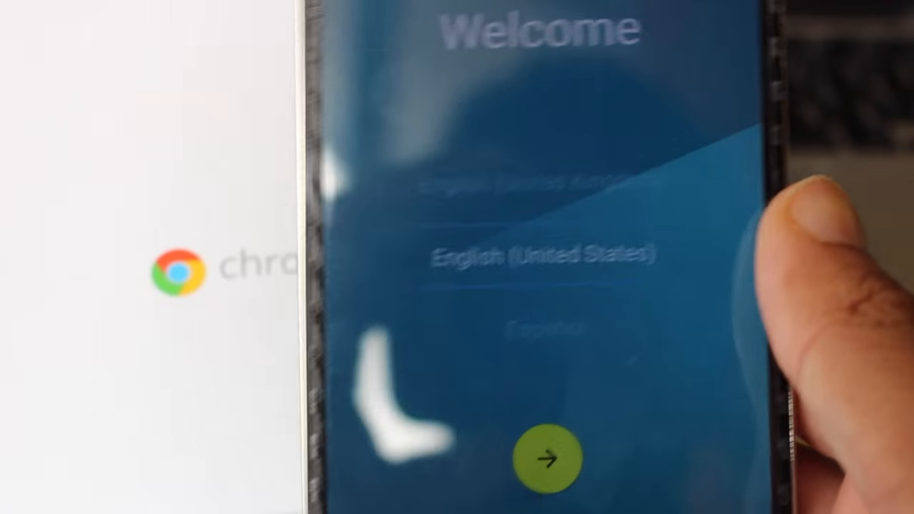
- Continue past the English (United States) welcome and reach About phone showing Android 5.1.1, OxygenOS 2.1.4
left_click(548, 458)
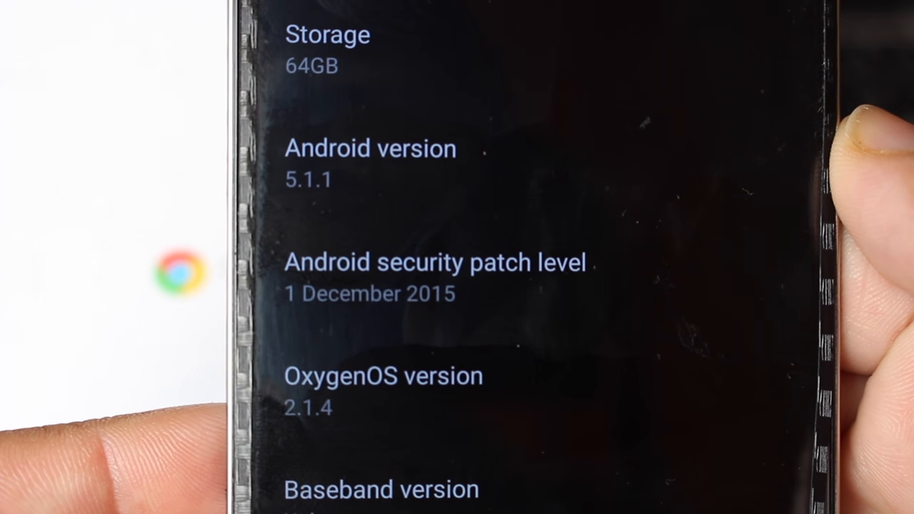
scroll("down", 3)
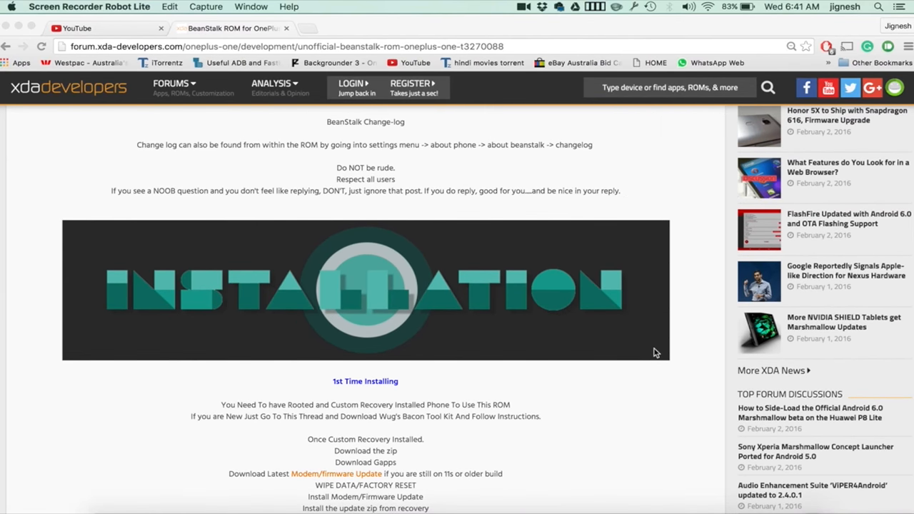
scroll("down", 3)
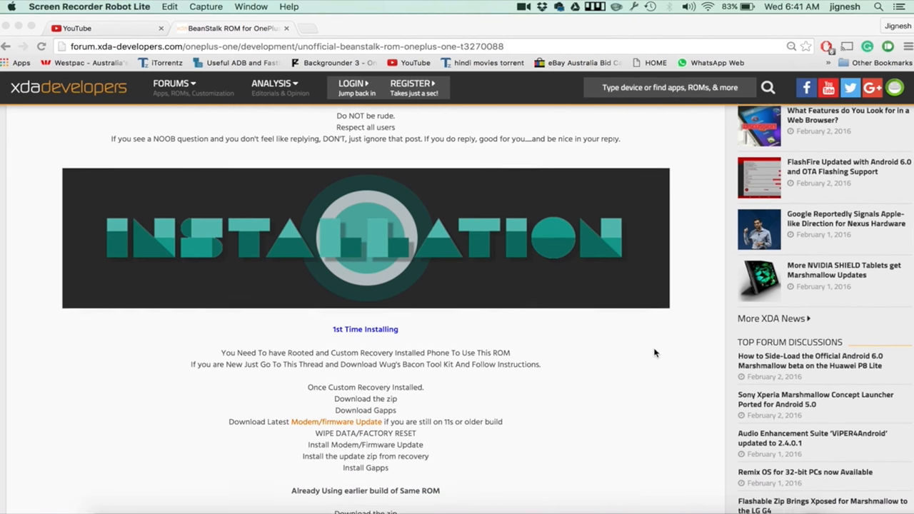
scroll("down", 3)
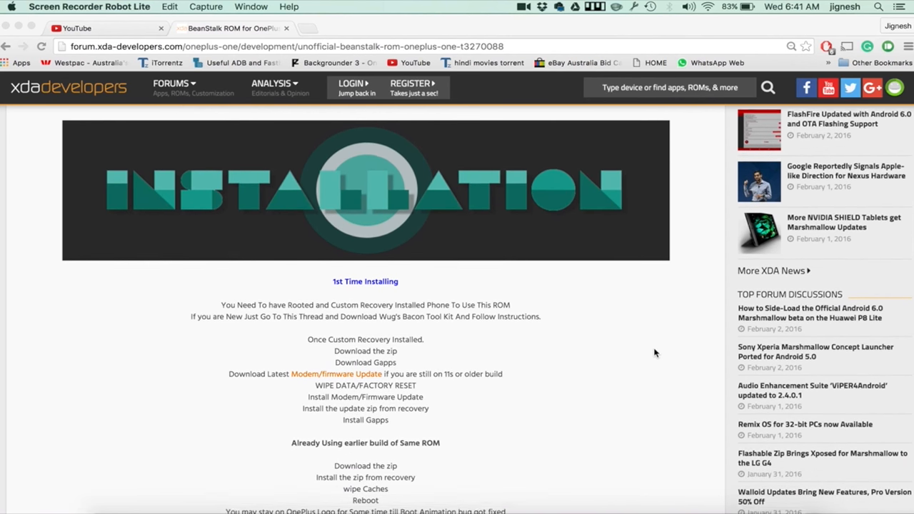
scroll("down", 3)
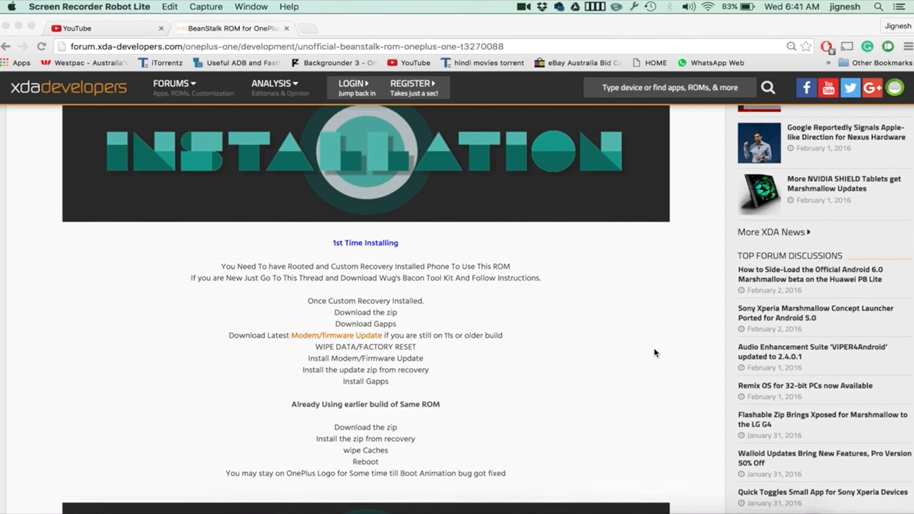
scroll("down", 3)
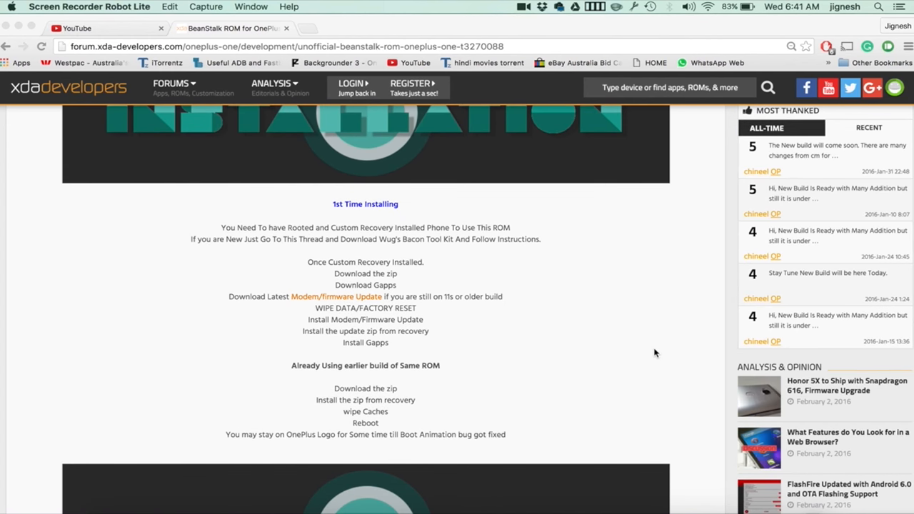